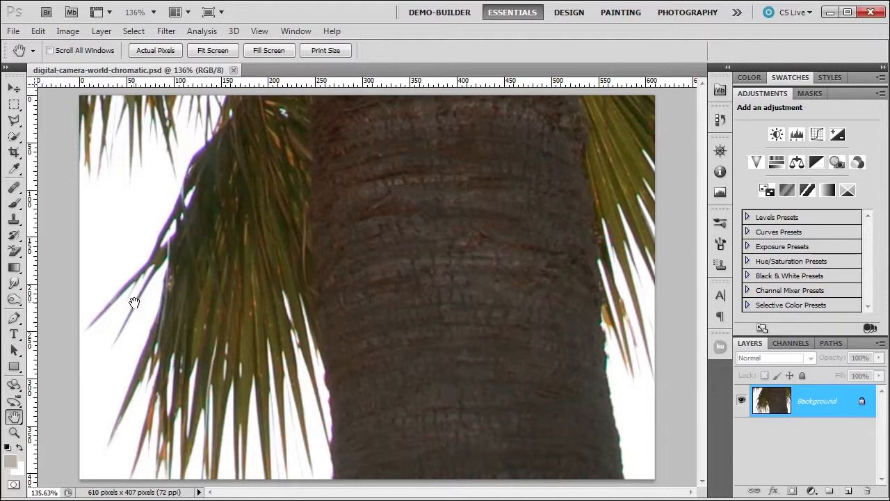
{"action": "mouse_move", "coordinate": [114, 82]}
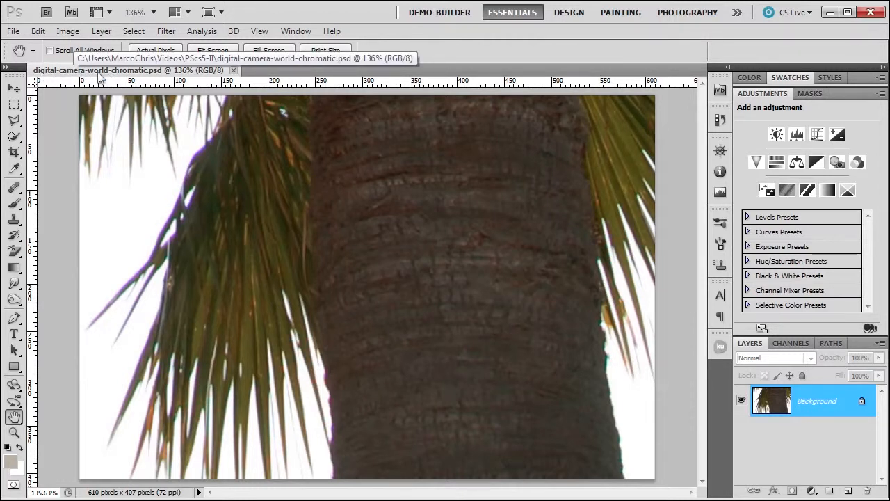
{"action": "mouse_move", "coordinate": [203, 158]}
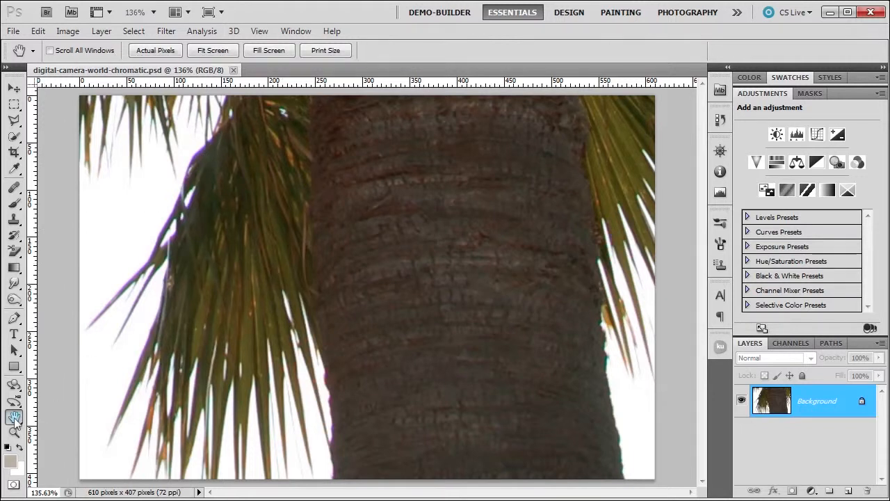
{"action": "mouse_move", "coordinate": [47, 417]}
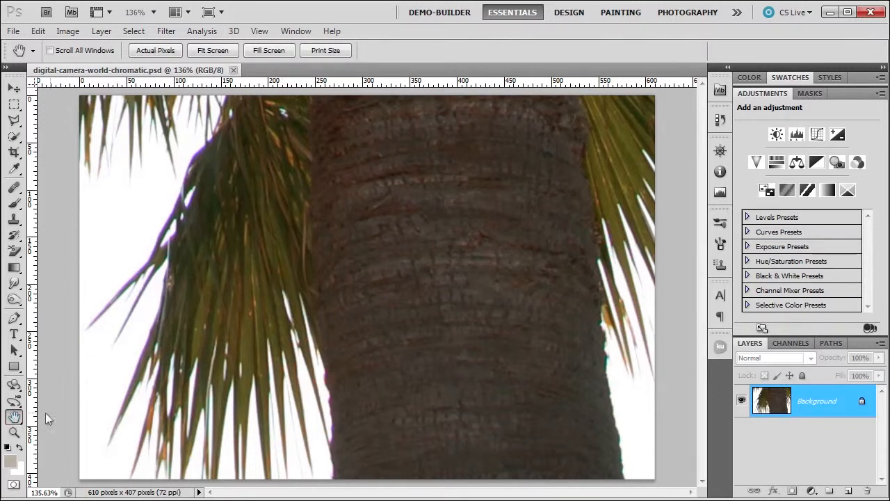
- Show the palm tree photo at 100% actual-pixel size with the Zoom tool
{"action": "left_click", "coordinate": [11, 434]}
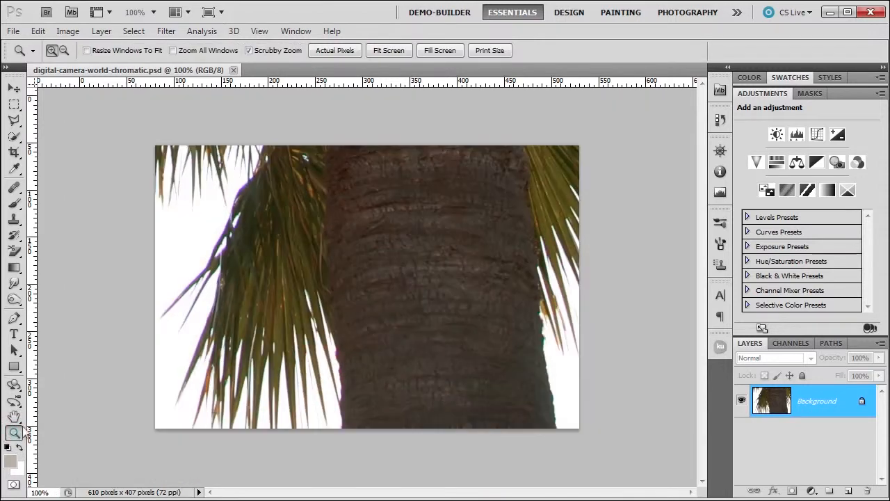
{"action": "mouse_move", "coordinate": [212, 273]}
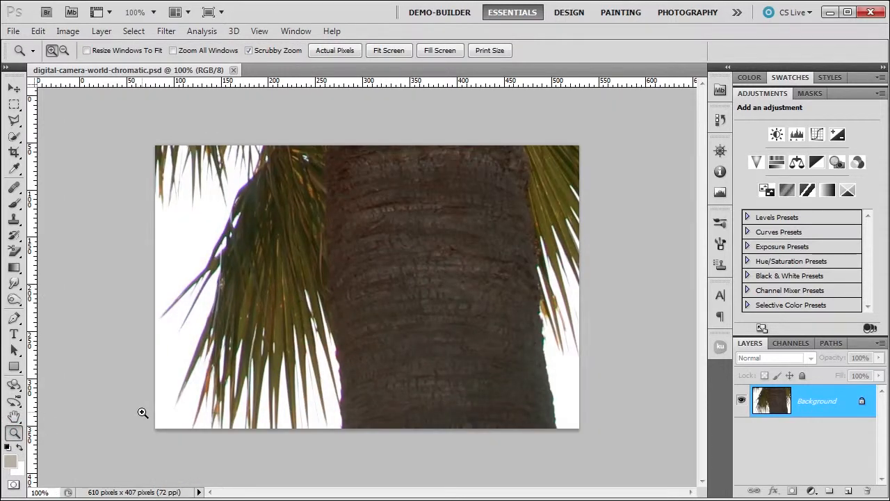
- Magnify to 200% on the left frond edge showing purple fringing, then reach for the Filter menu
{"action": "left_click", "coordinate": [142, 412]}
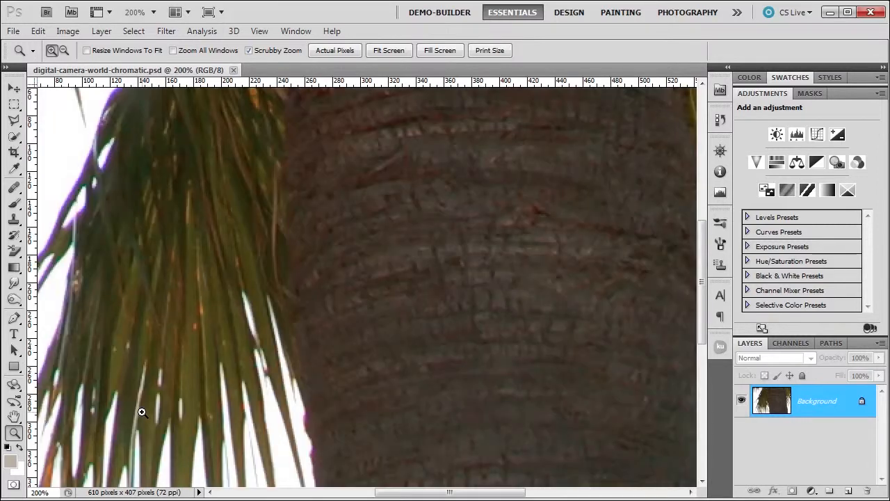
{"action": "left_click_drag", "start_coordinate": [142, 411], "coordinate": [281, 370]}
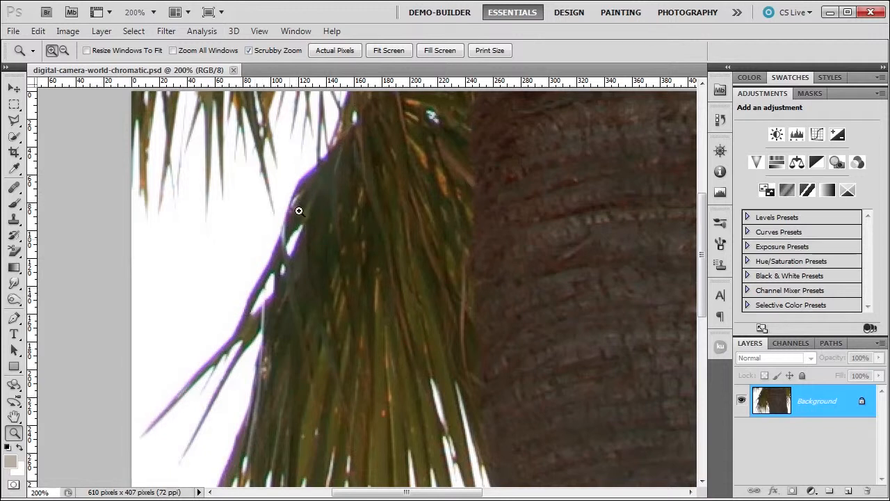
{"action": "mouse_move", "coordinate": [295, 195]}
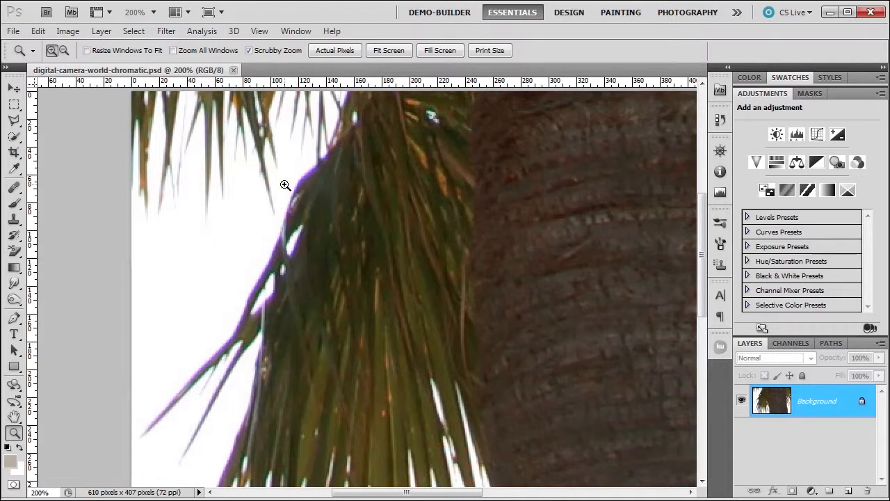
{"action": "left_click", "coordinate": [166, 30]}
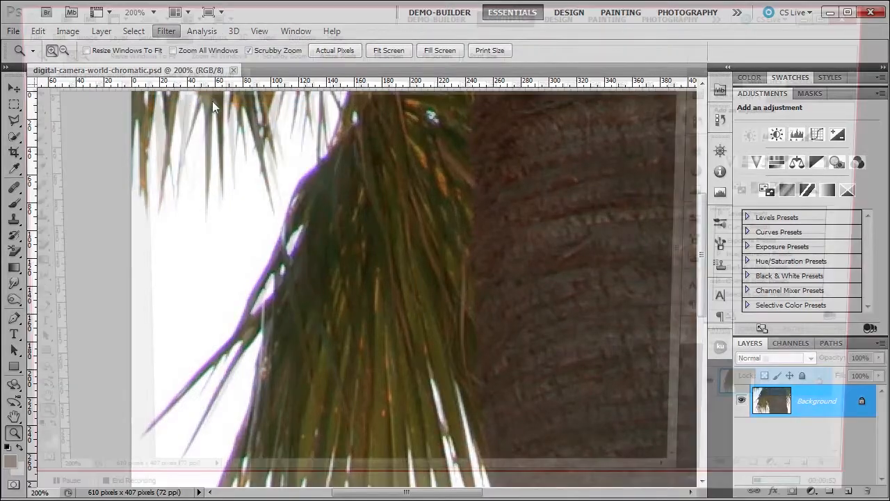
{"action": "left_click", "coordinate": [166, 30]}
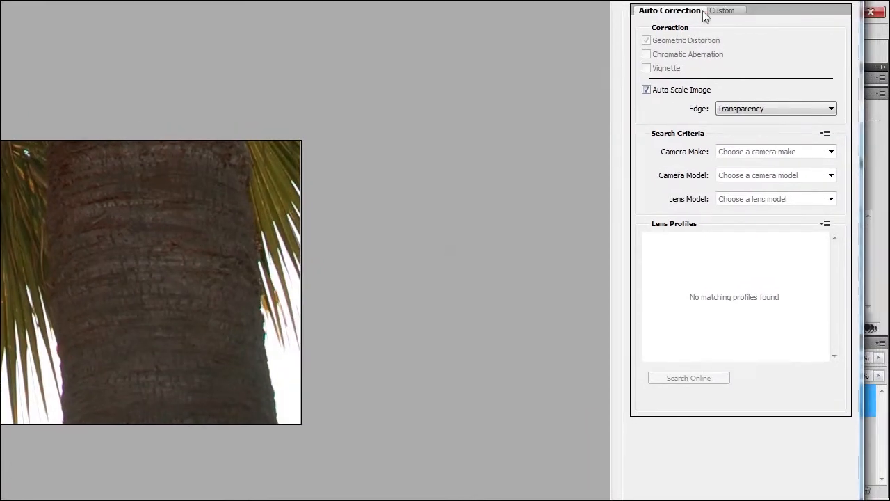
{"action": "left_click", "coordinate": [734, 10]}
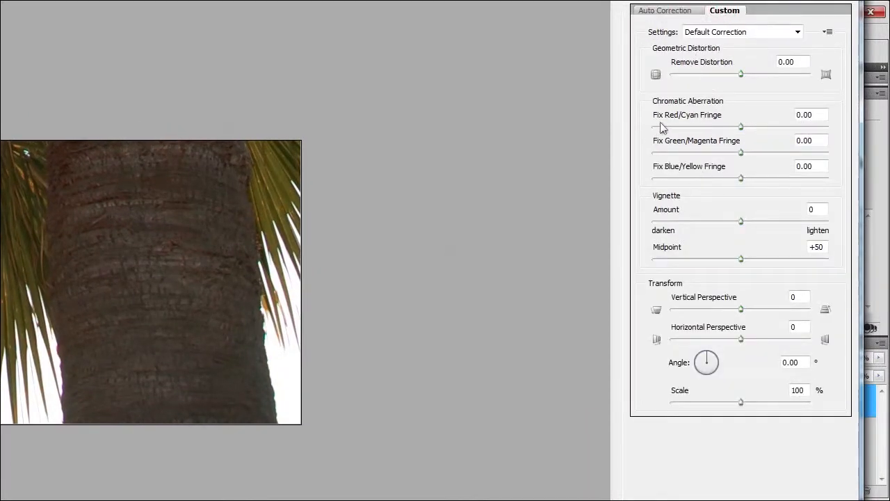
{"action": "mouse_move", "coordinate": [674, 156]}
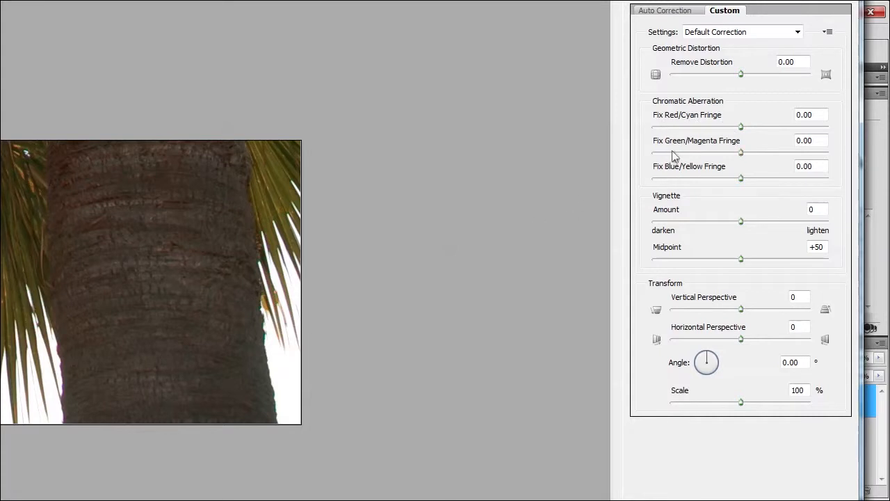
{"action": "mouse_move", "coordinate": [707, 172]}
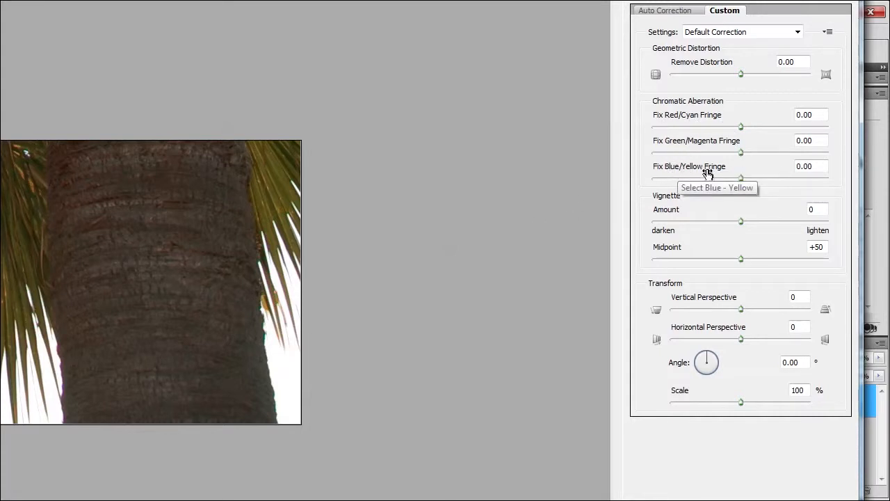
{"action": "mouse_move", "coordinate": [371, 178]}
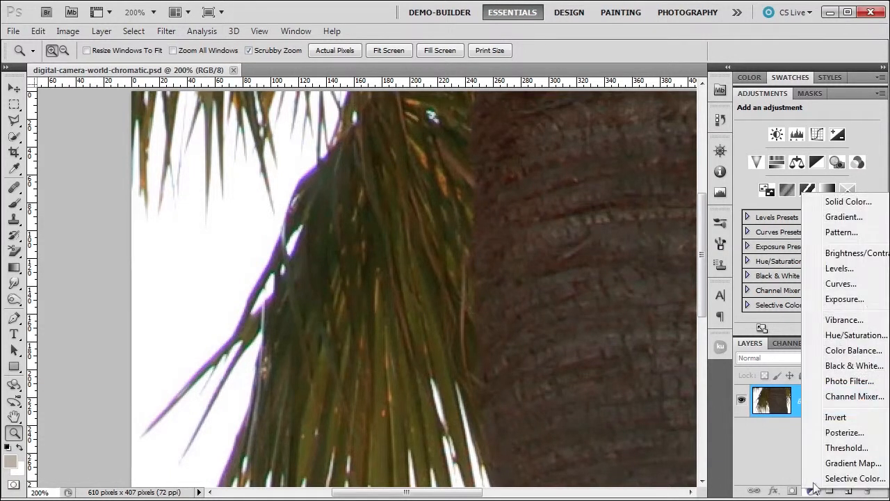
- Add a default Hue/Saturation adjustment layer above the Background layer
{"action": "left_click", "coordinate": [812, 487]}
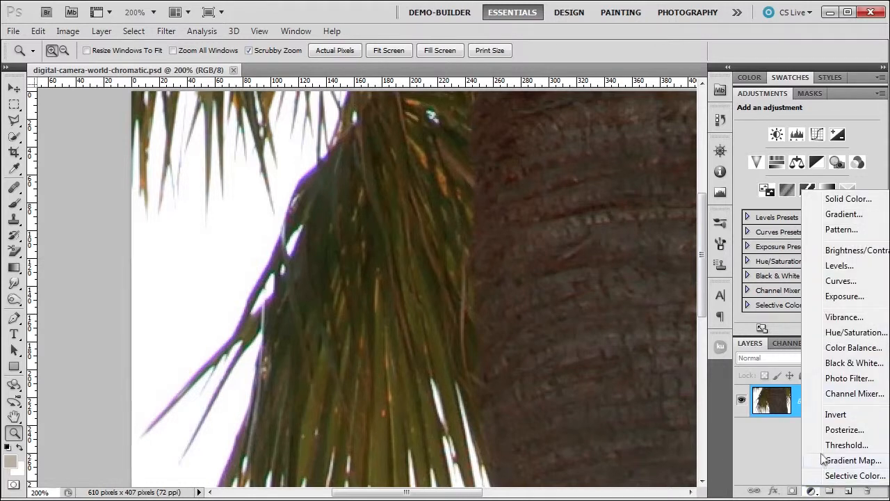
{"action": "left_click", "coordinate": [857, 332]}
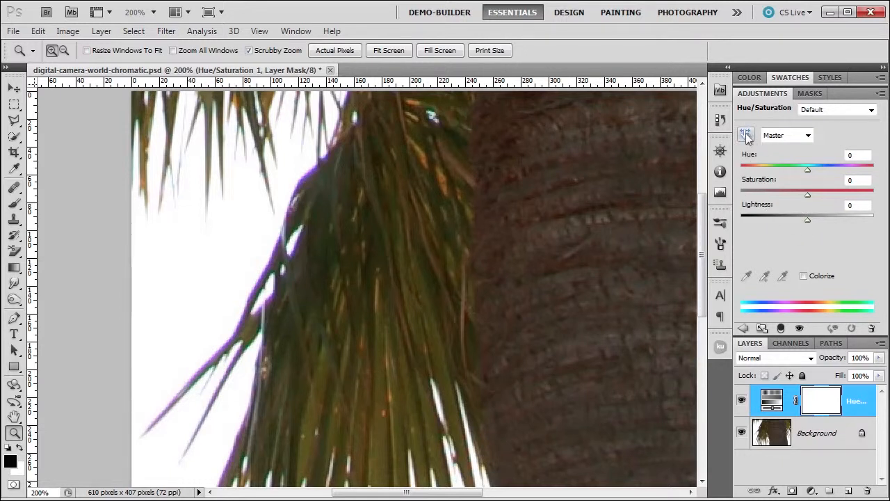
{"action": "mouse_move", "coordinate": [746, 135]}
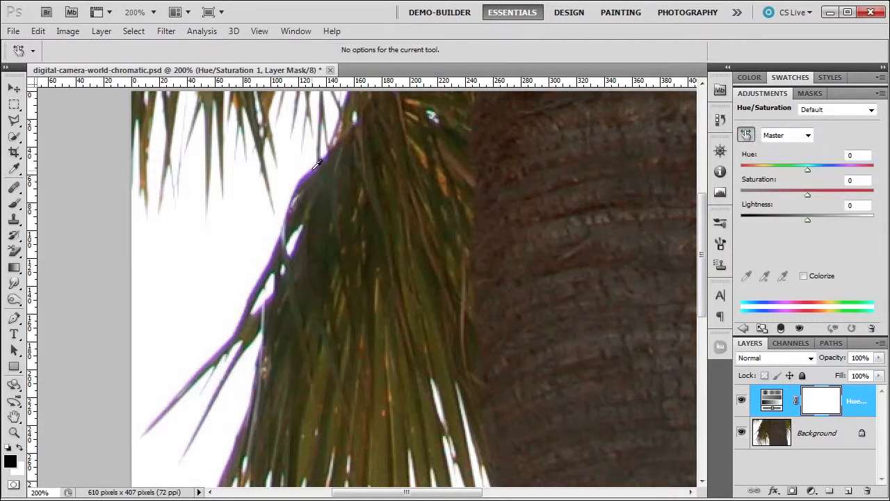
- Target Magentas and lower their saturation to -100 to dull the purple fringe
{"action": "left_click", "coordinate": [786, 135]}
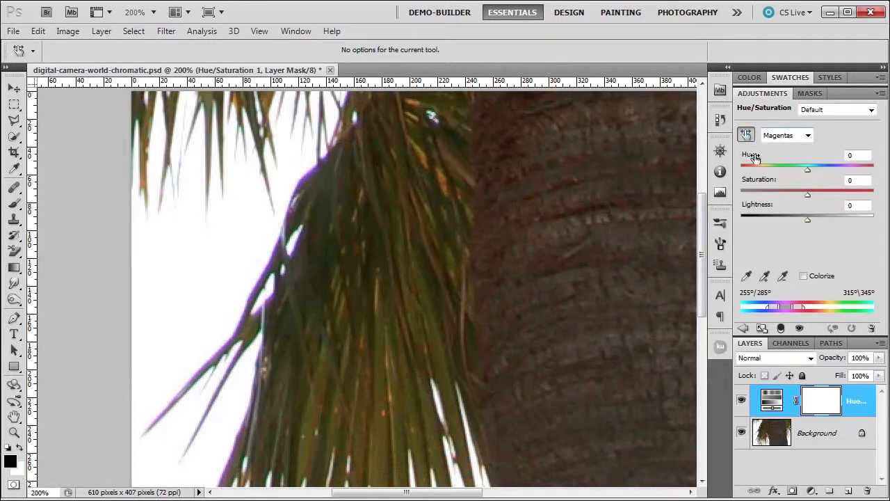
{"action": "mouse_move", "coordinate": [285, 220]}
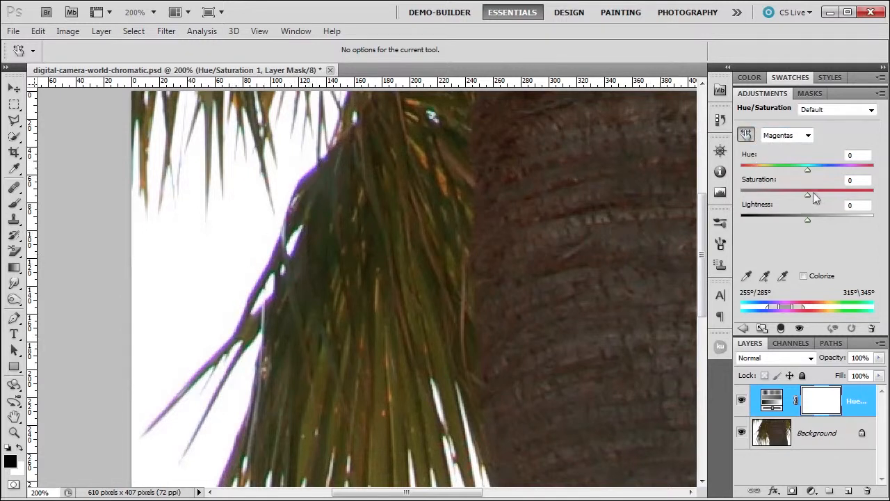
{"action": "left_click_drag", "start_coordinate": [807, 195], "coordinate": [743, 195]}
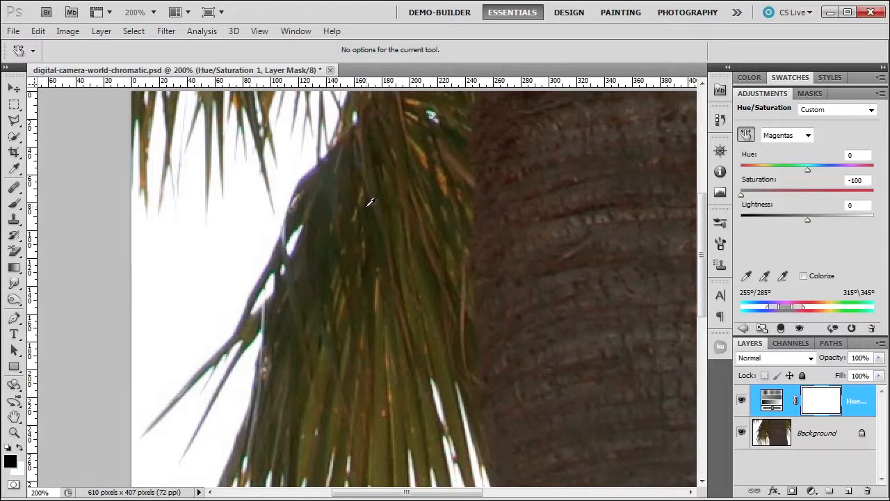
{"action": "mouse_move", "coordinate": [314, 170]}
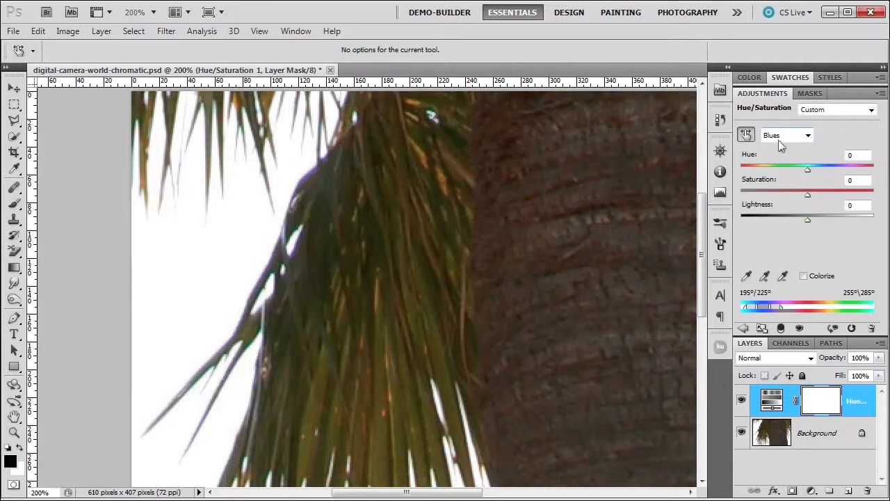
- Lower Blues saturation fully to -100
{"action": "left_click_drag", "start_coordinate": [807, 195], "coordinate": [765, 195]}
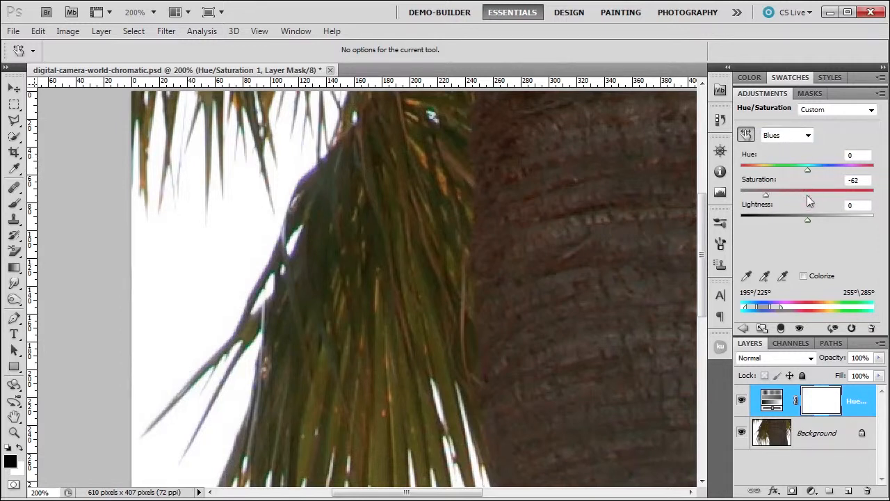
{"action": "left_click_drag", "start_coordinate": [765, 194], "coordinate": [740, 194]}
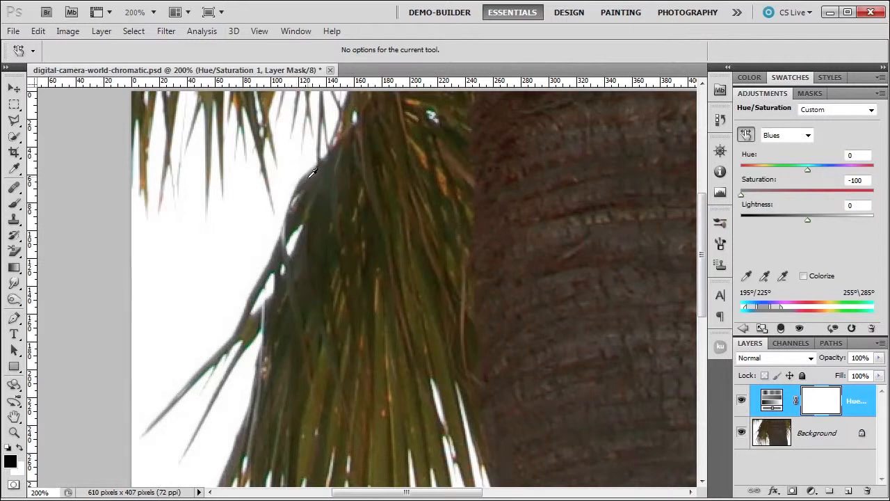
{"action": "mouse_move", "coordinate": [273, 271]}
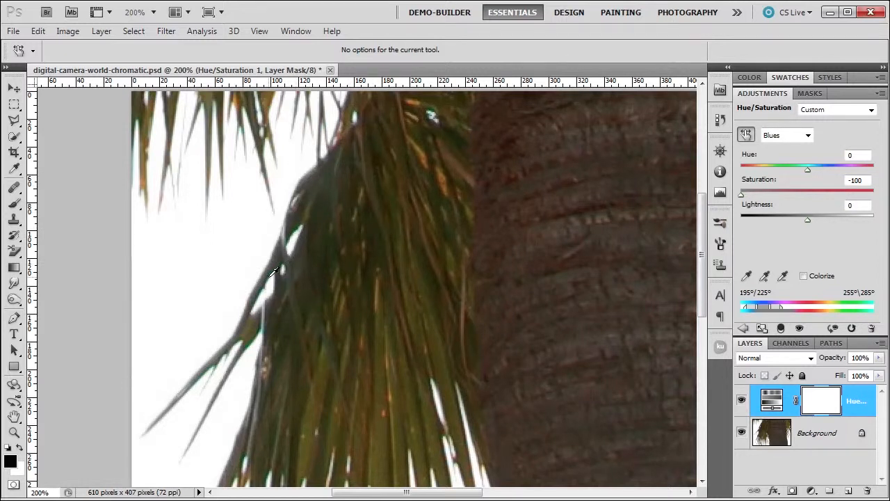
- Switch to Greens and lower saturation to -100, then ease it back to -94
{"action": "left_click", "coordinate": [786, 135]}
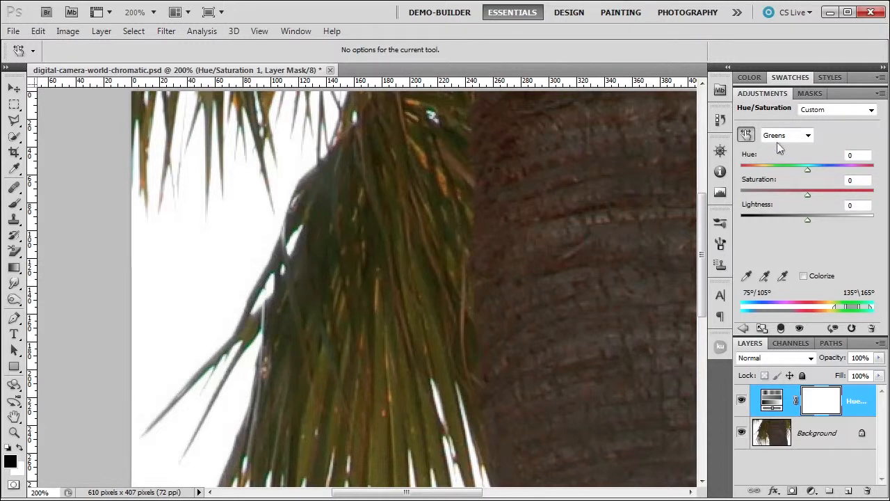
{"action": "left_click_drag", "start_coordinate": [807, 194], "coordinate": [806, 193]}
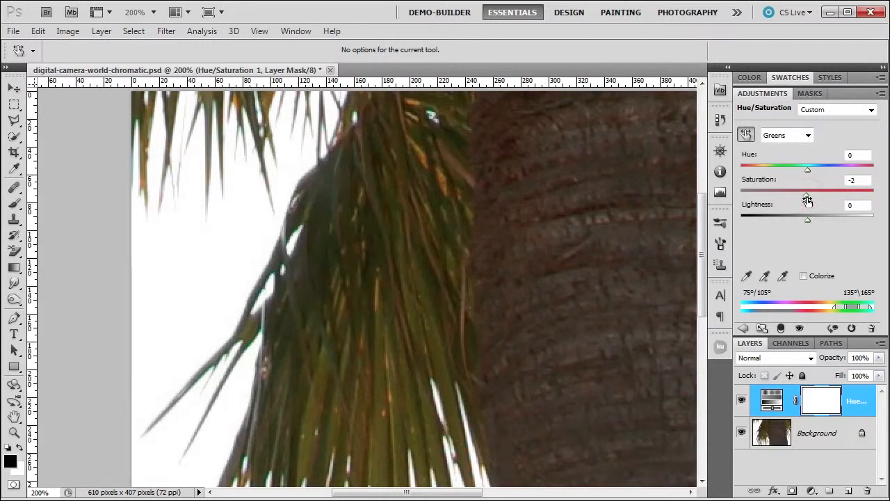
{"action": "left_click_drag", "start_coordinate": [807, 192], "coordinate": [740, 192]}
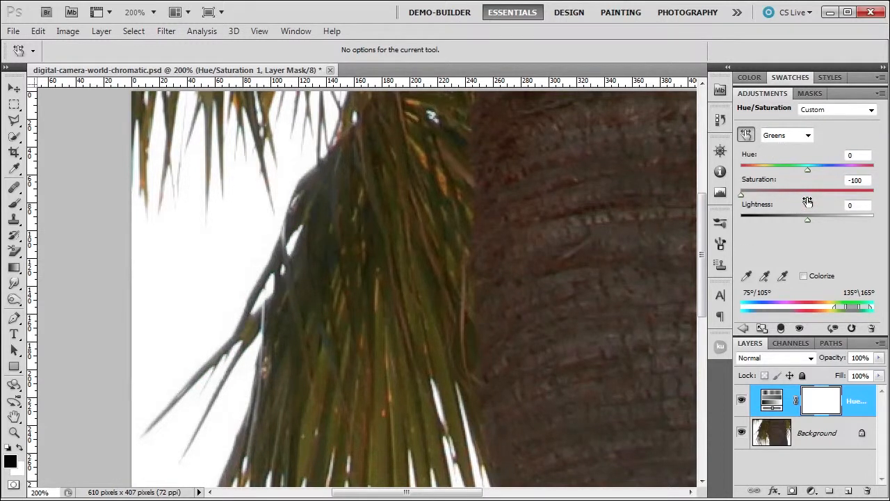
{"action": "left_click_drag", "start_coordinate": [740, 193], "coordinate": [748, 194]}
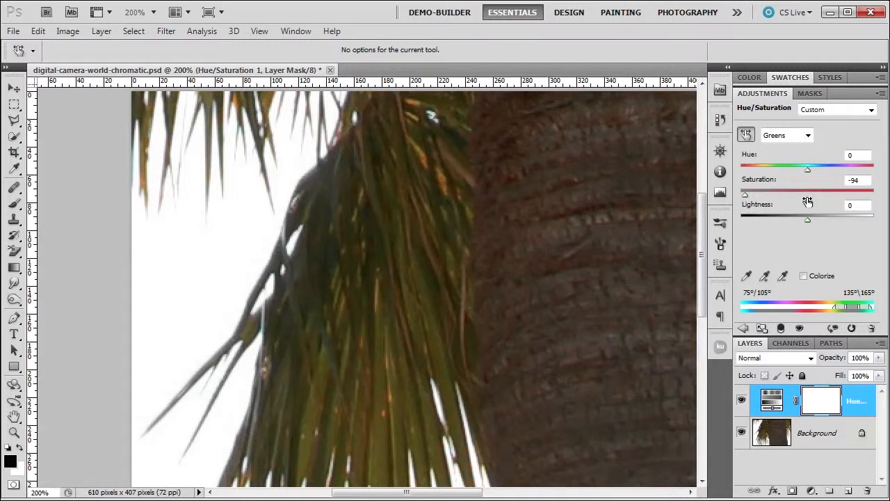
{"action": "mouse_move", "coordinate": [765, 248]}
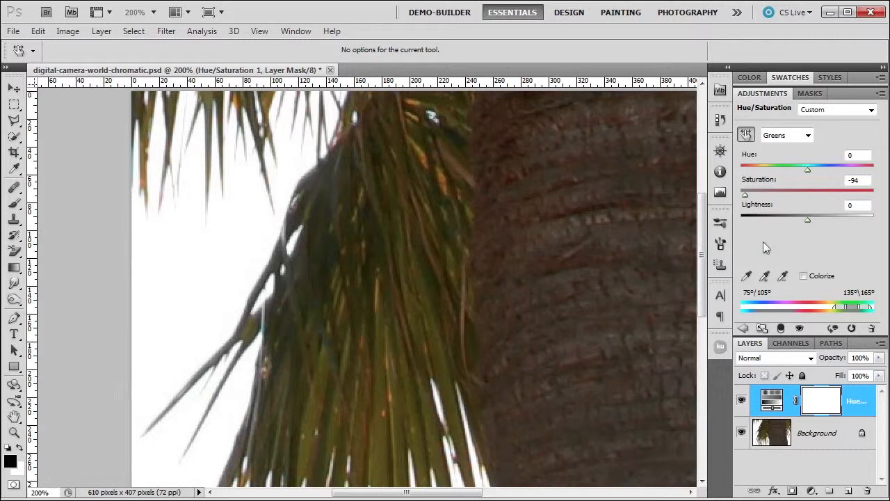
{"action": "mouse_move", "coordinate": [624, 242]}
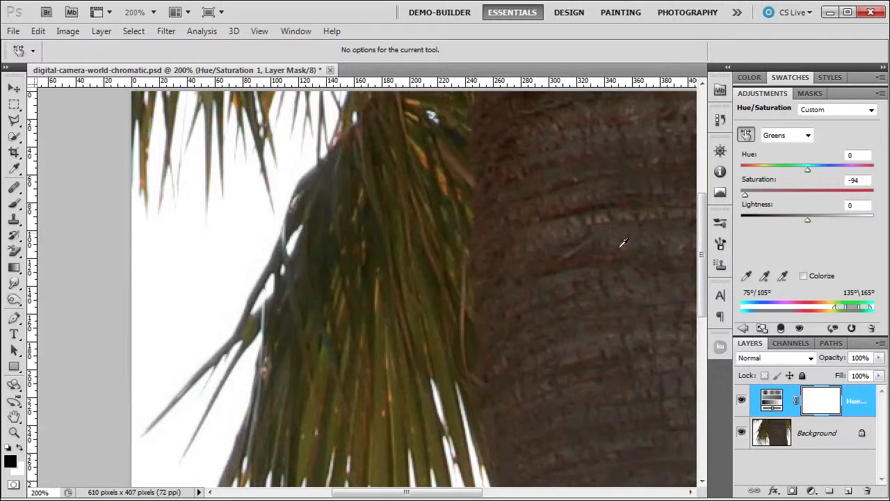
{"action": "mouse_move", "coordinate": [796, 264]}
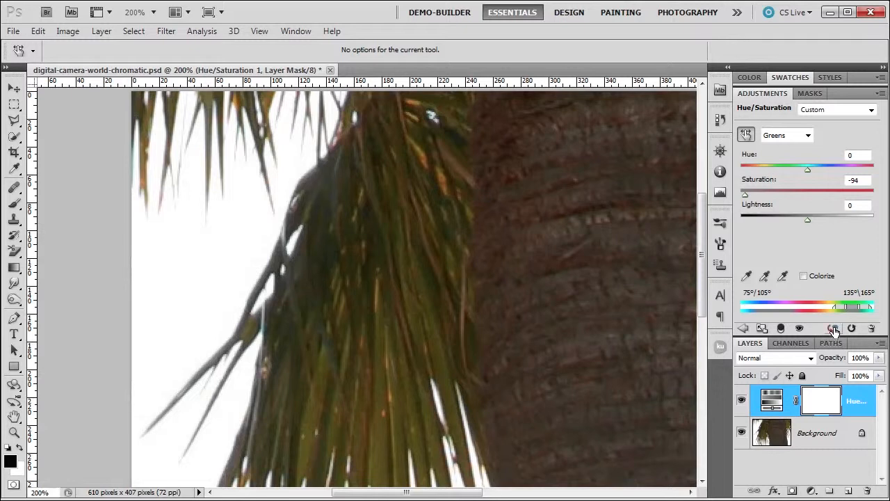
{"action": "mouse_move", "coordinate": [832, 329]}
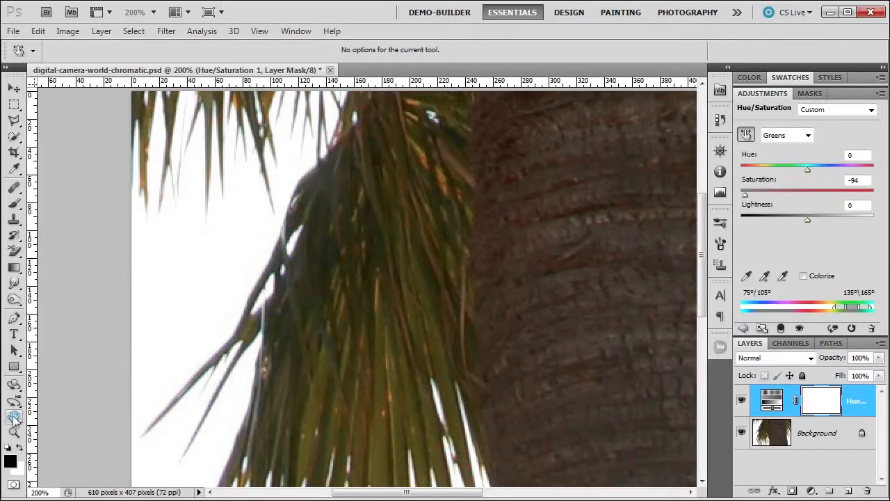
- Zoom back out to view the whole palm photo at actual size
{"action": "left_click", "coordinate": [11, 426]}
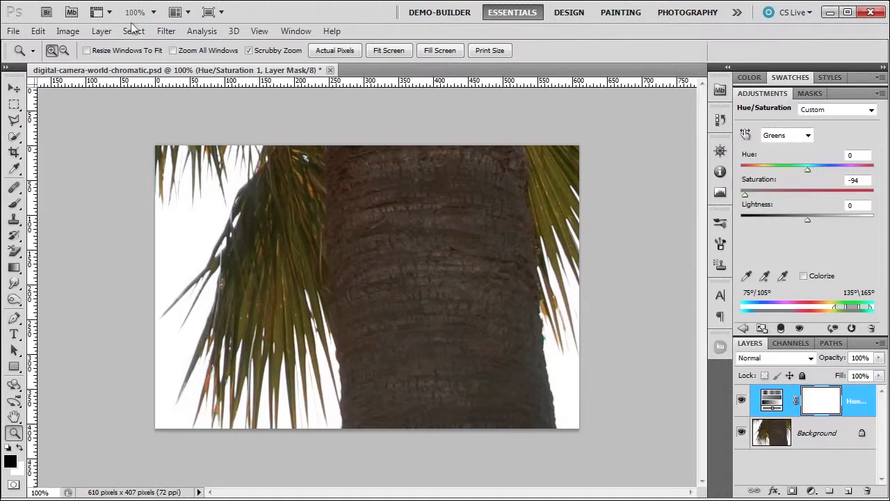
- Make the Background photo layer the active edit target
{"action": "left_click", "coordinate": [166, 31]}
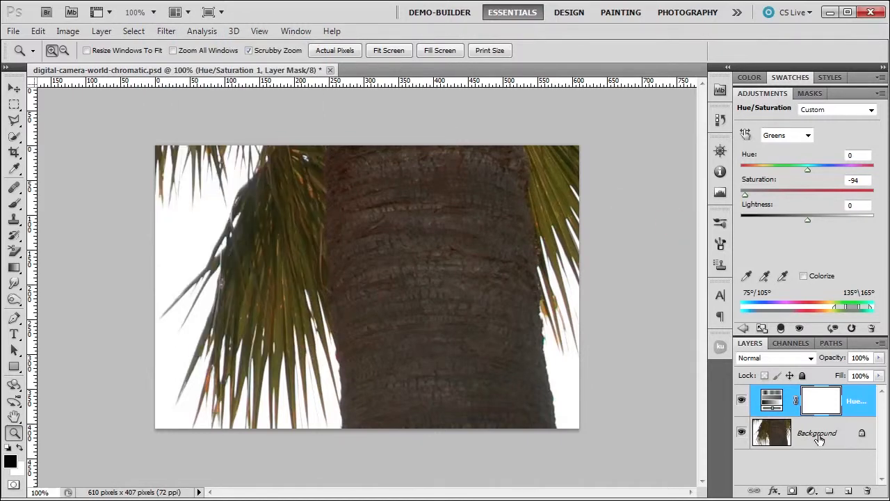
{"action": "left_click", "coordinate": [166, 30]}
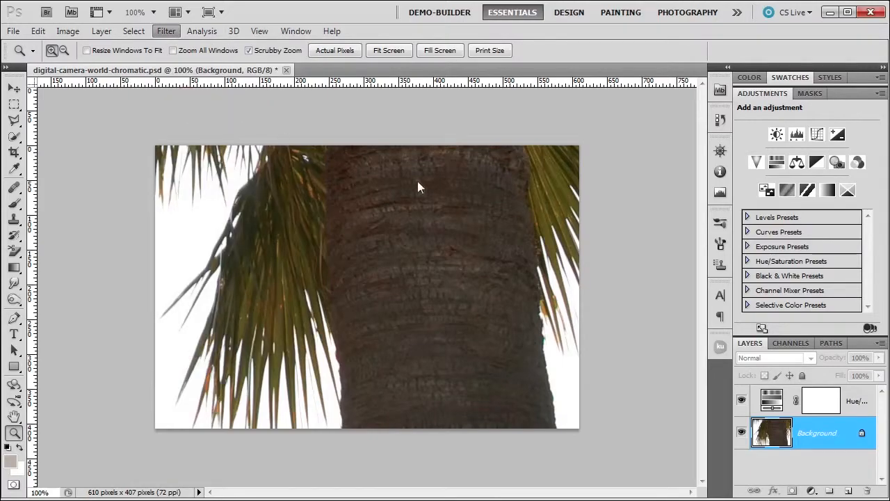
- Start Lens Correction on the Background layer and show its Custom fringe settings, all at zero
{"action": "left_click", "coordinate": [166, 31]}
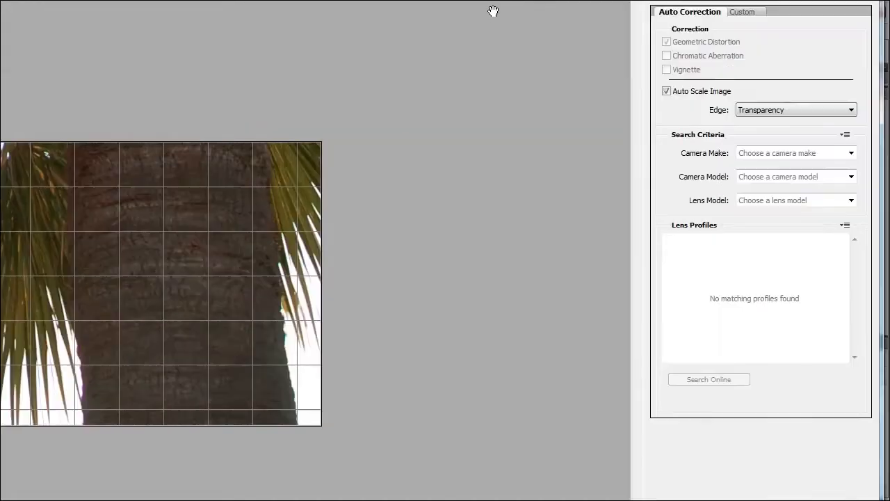
{"action": "left_click", "coordinate": [748, 12]}
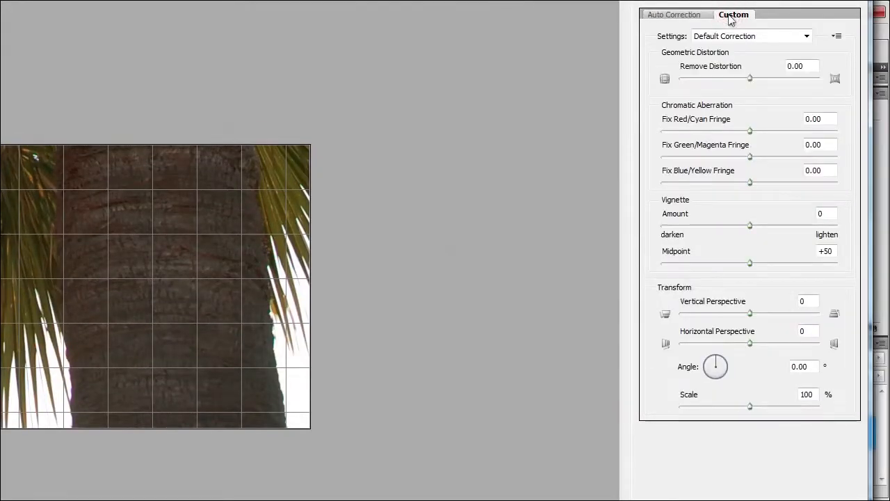
{"action": "mouse_move", "coordinate": [708, 158]}
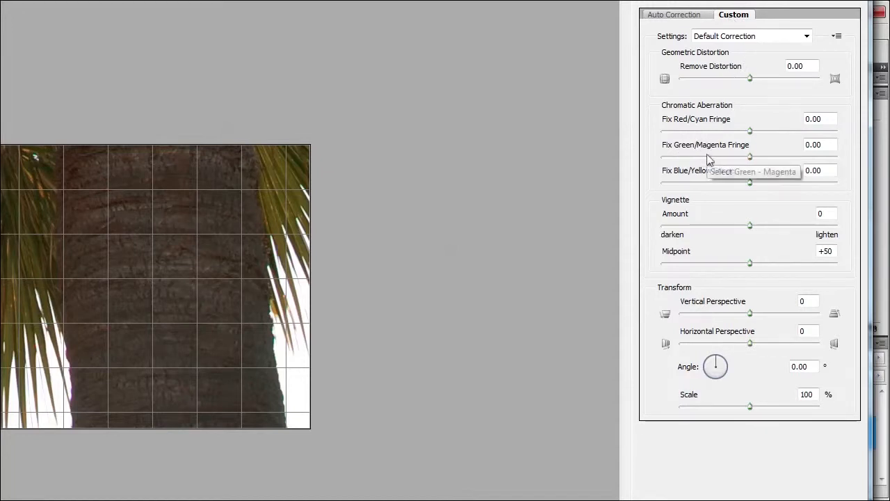
{"action": "mouse_move", "coordinate": [668, 162]}
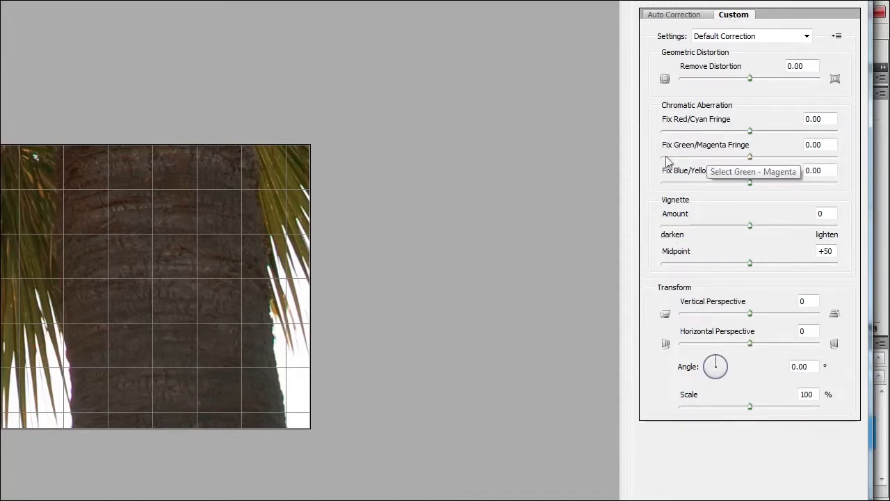
{"action": "mouse_move", "coordinate": [701, 208]}
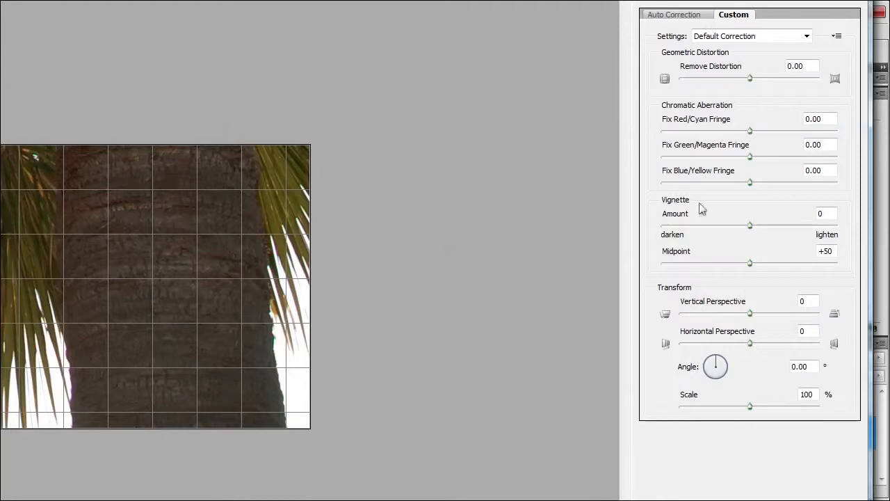
{"action": "mouse_move", "coordinate": [736, 7]}
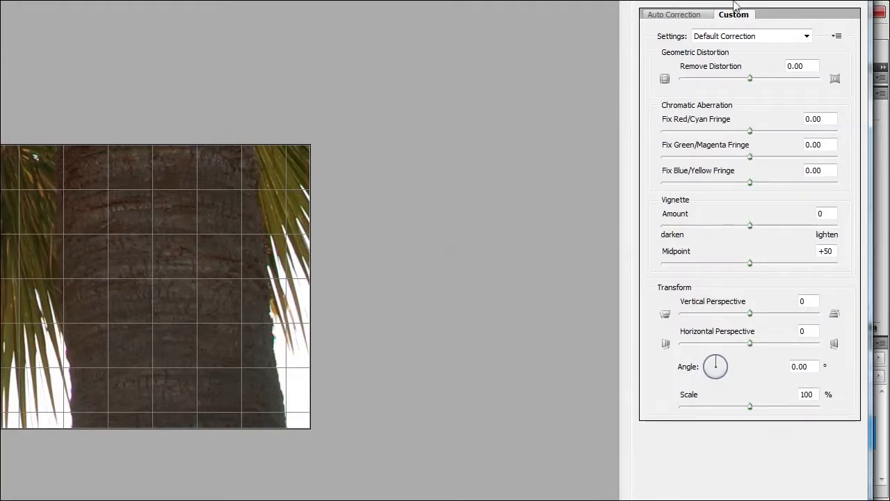